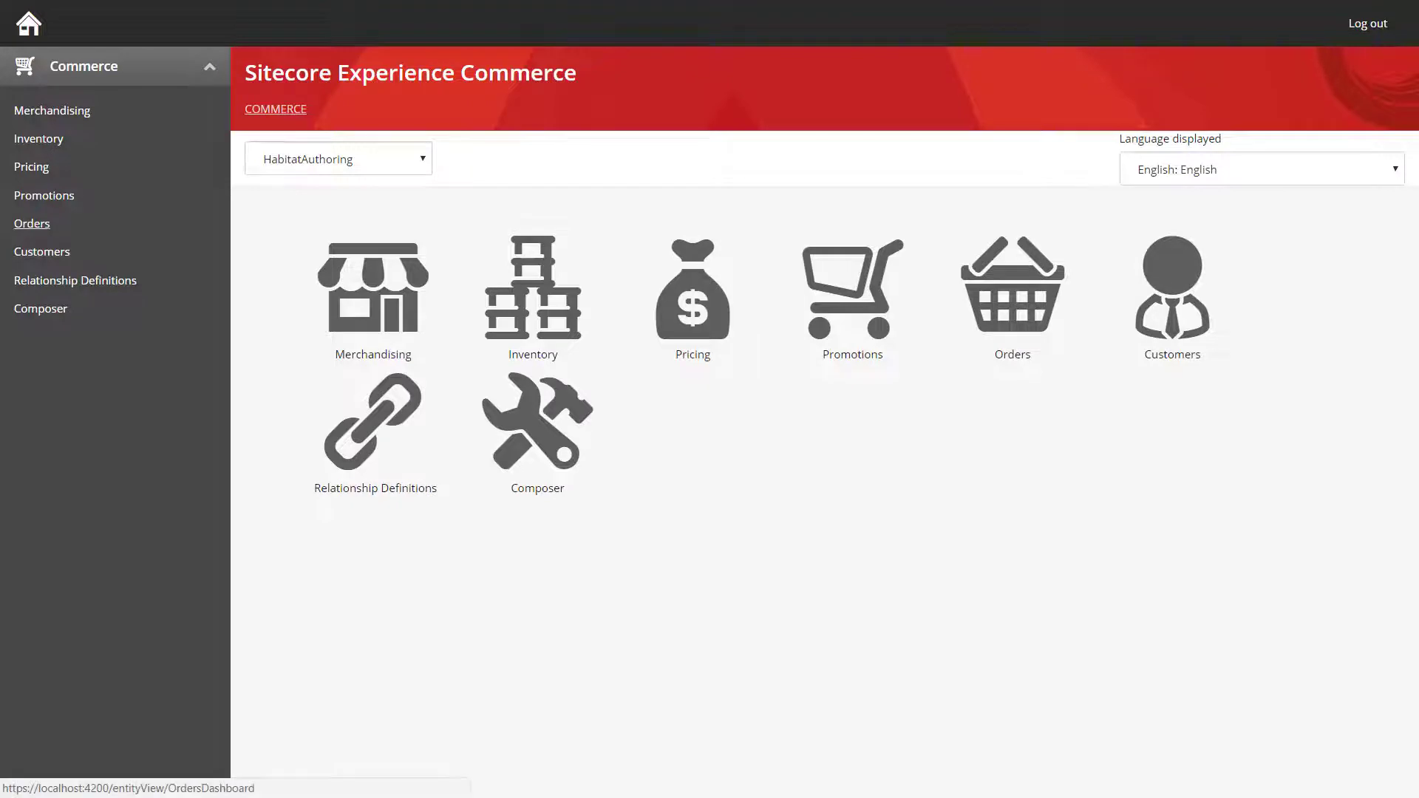
Open the Orders dashboard from the Commerce navigation, showing counts per order status
click(1011, 287)
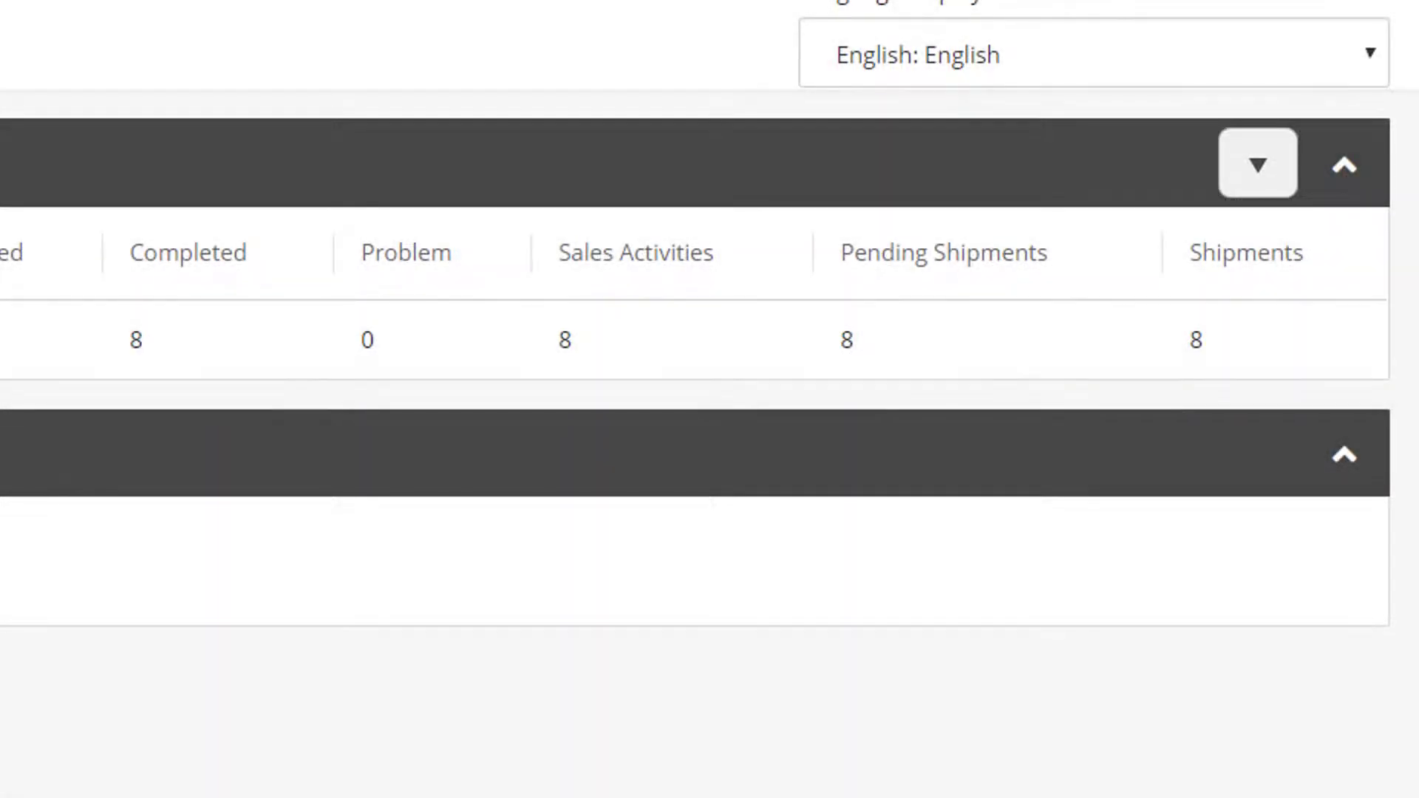
Switch the orders view to All, listing every order regardless of status
click(1256, 163)
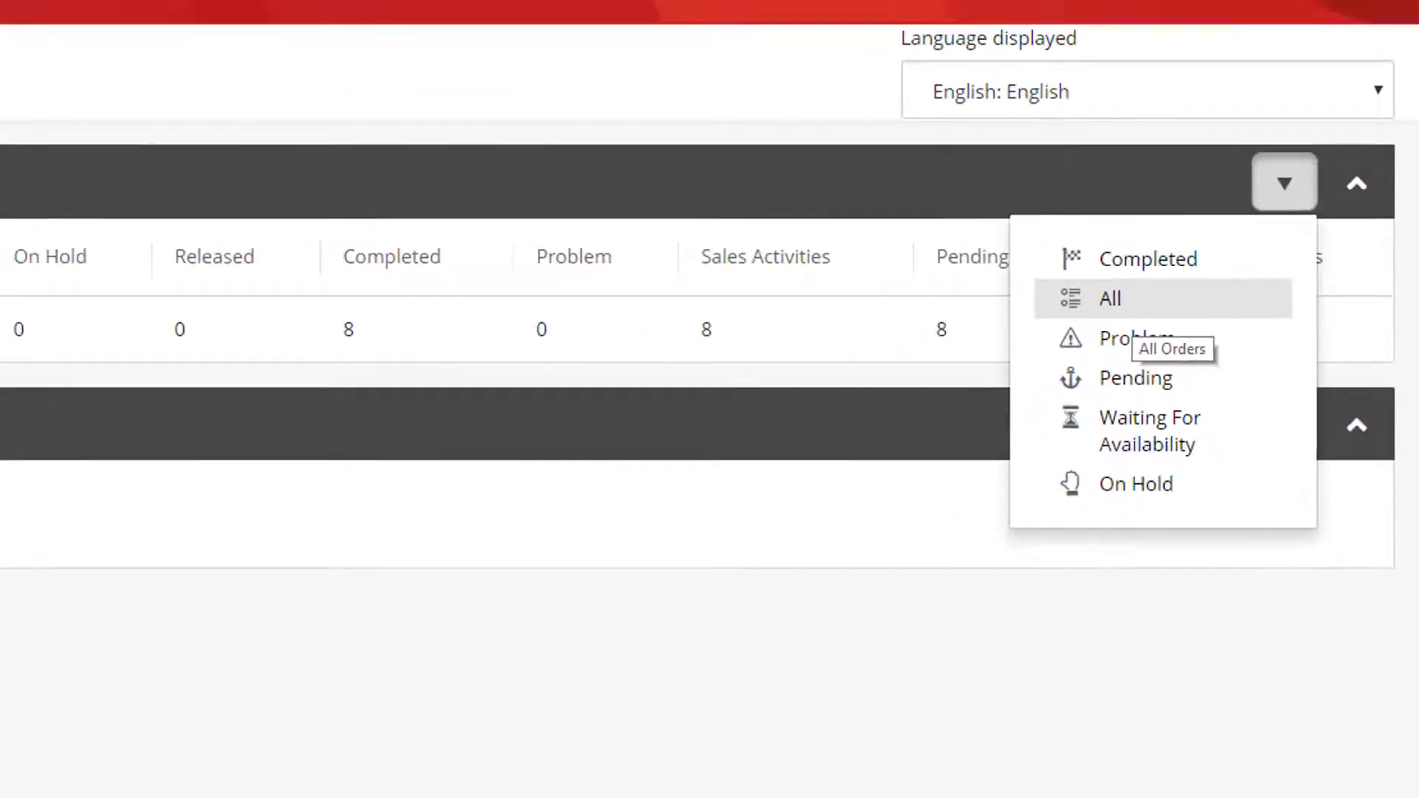
click(1107, 299)
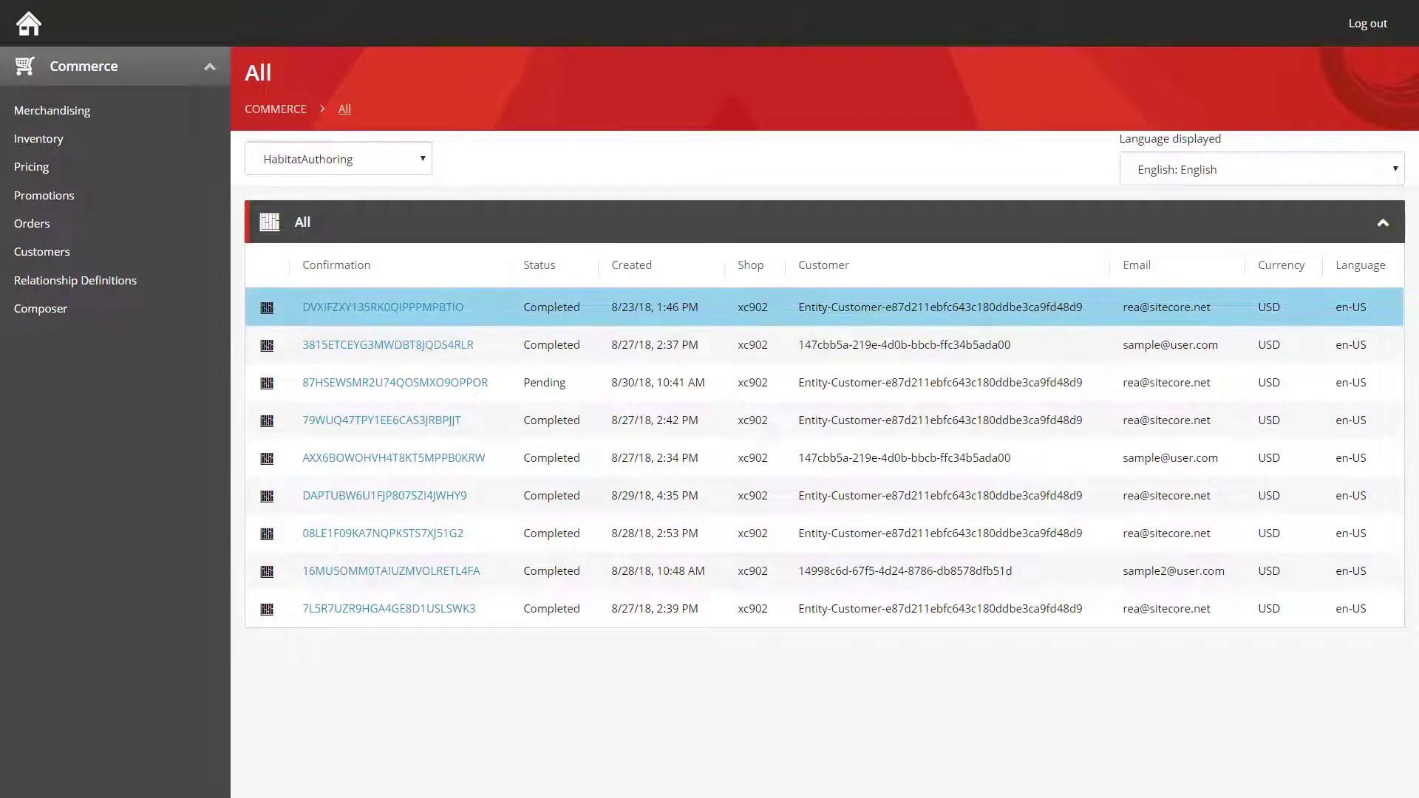
View order DVXIFZXY135RK0QIPPPMPBTIO's details down to its settled Visa payment
click(382, 306)
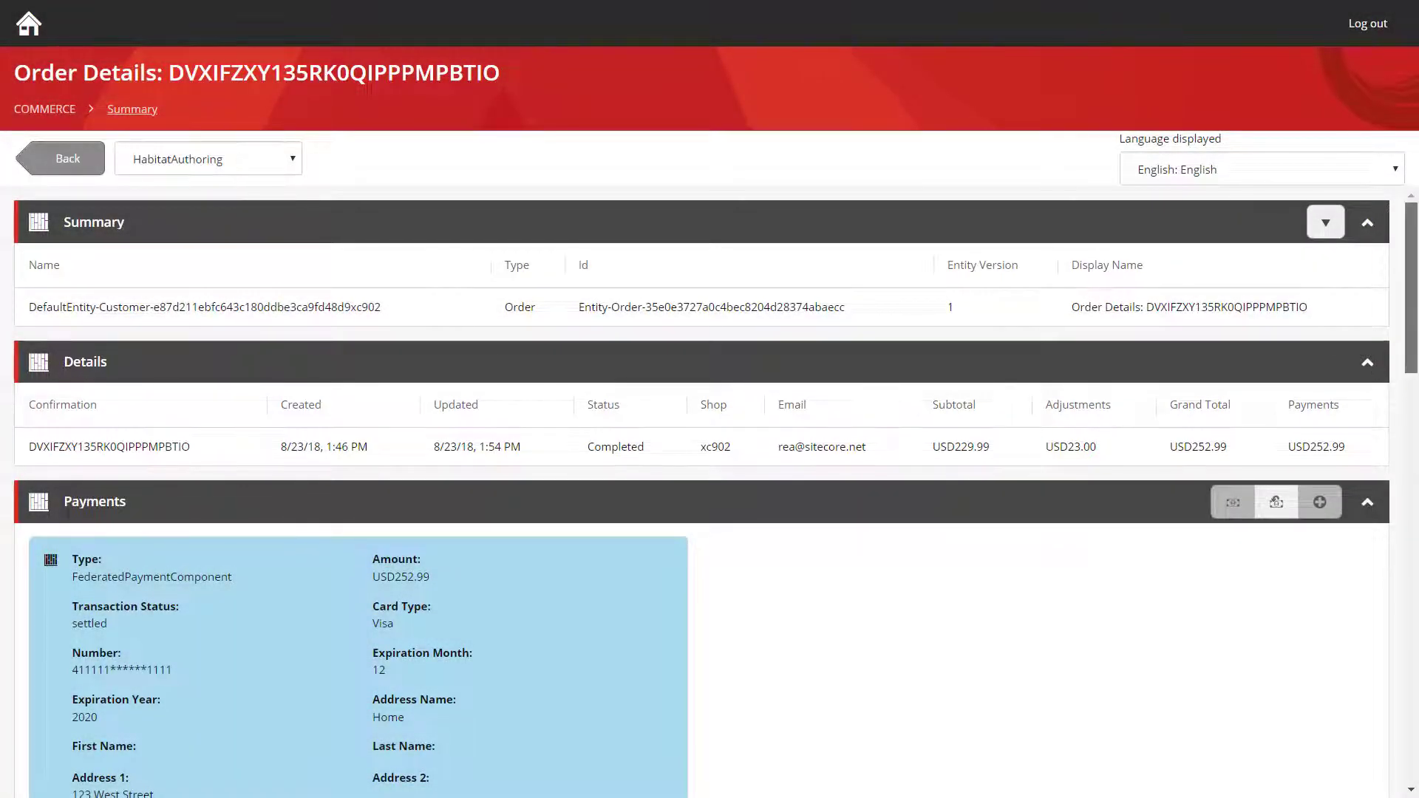
scroll(down, 3)
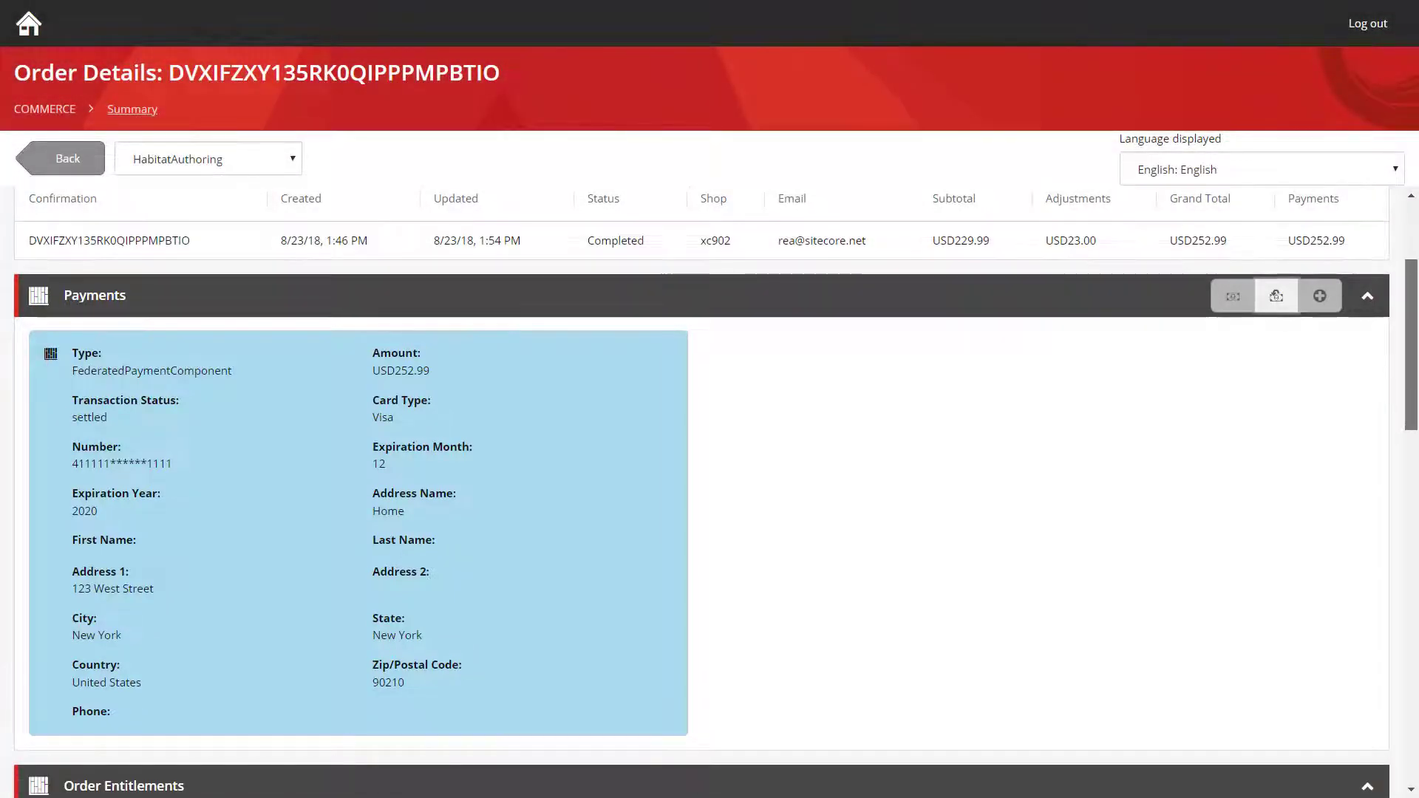
scroll(down, 3)
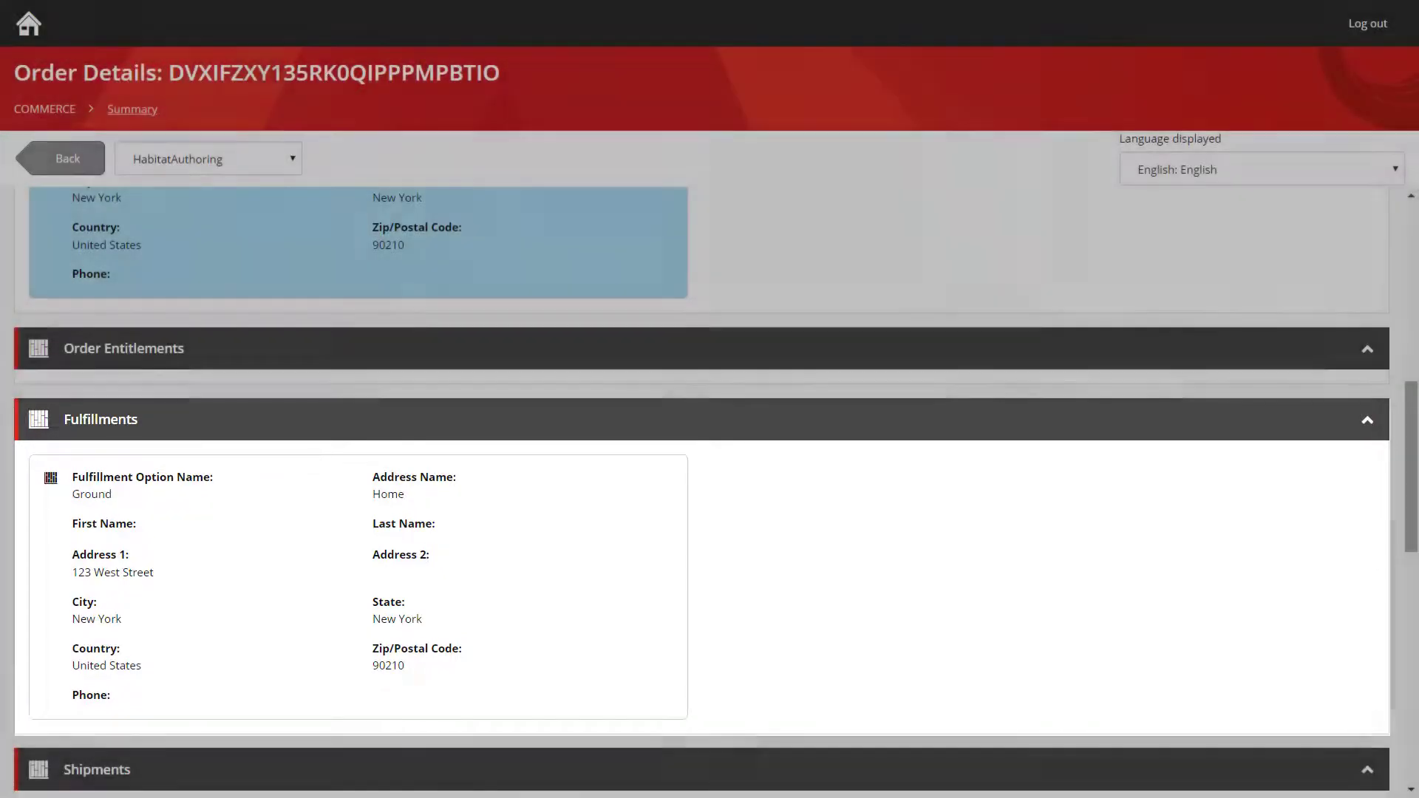
scroll(down, 3)
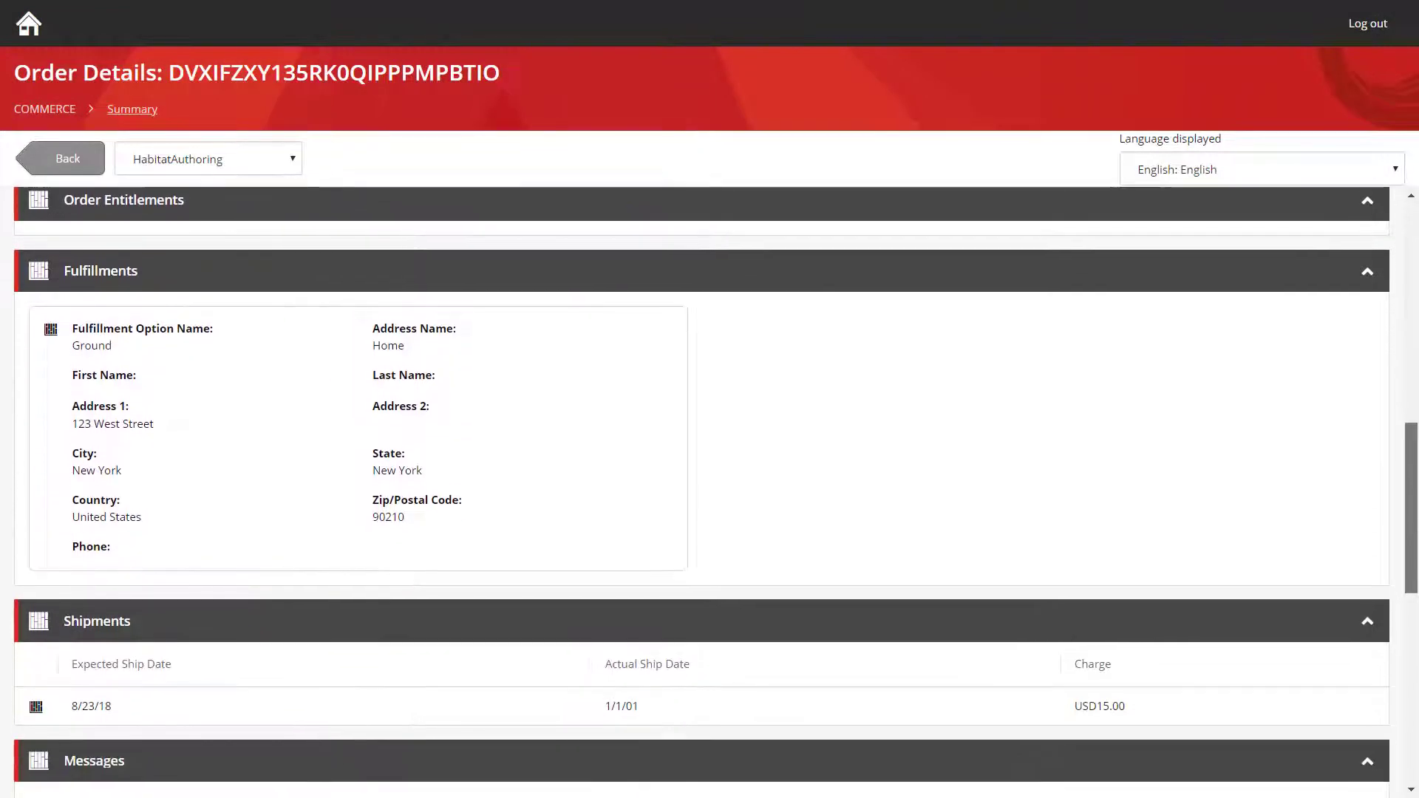
scroll(down, 3)
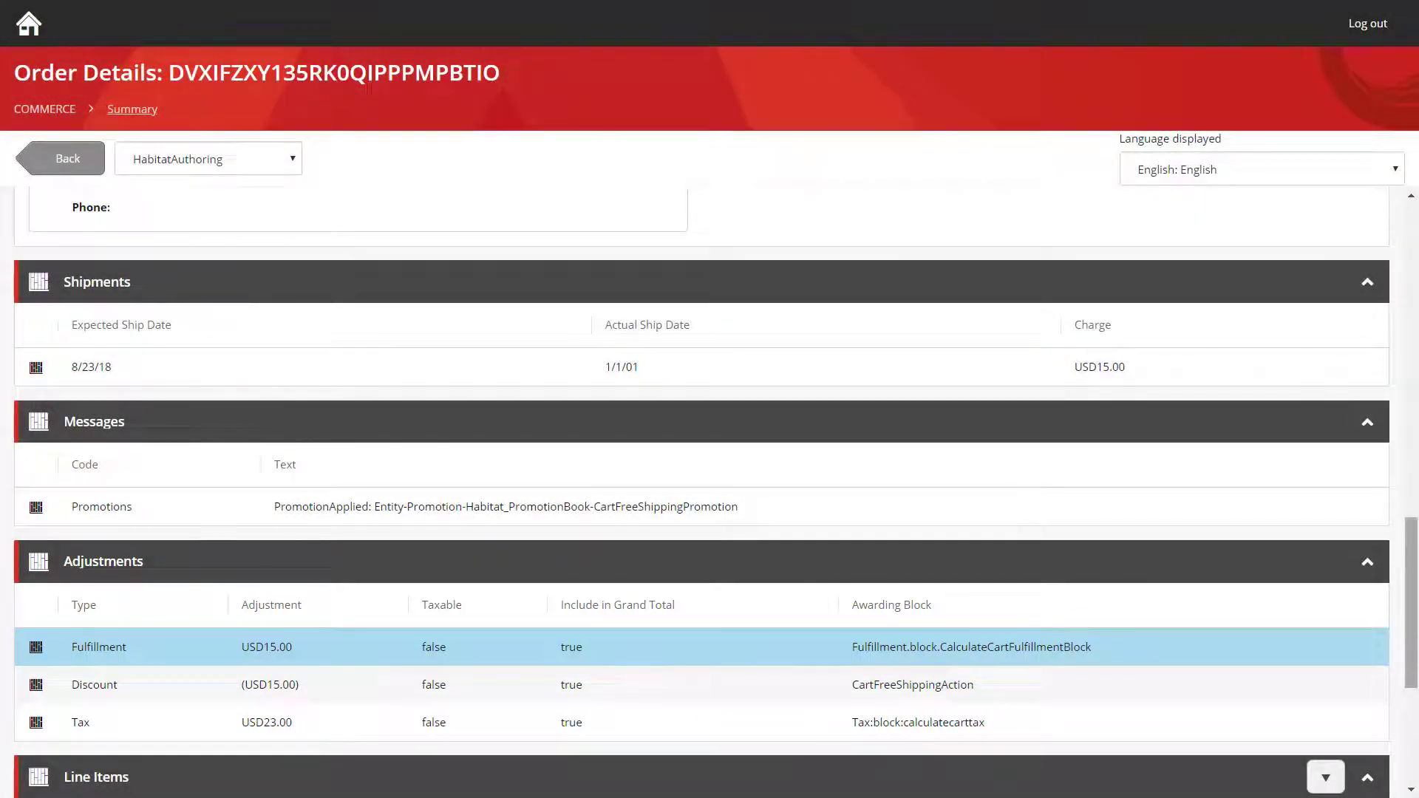
scroll(down, 3)
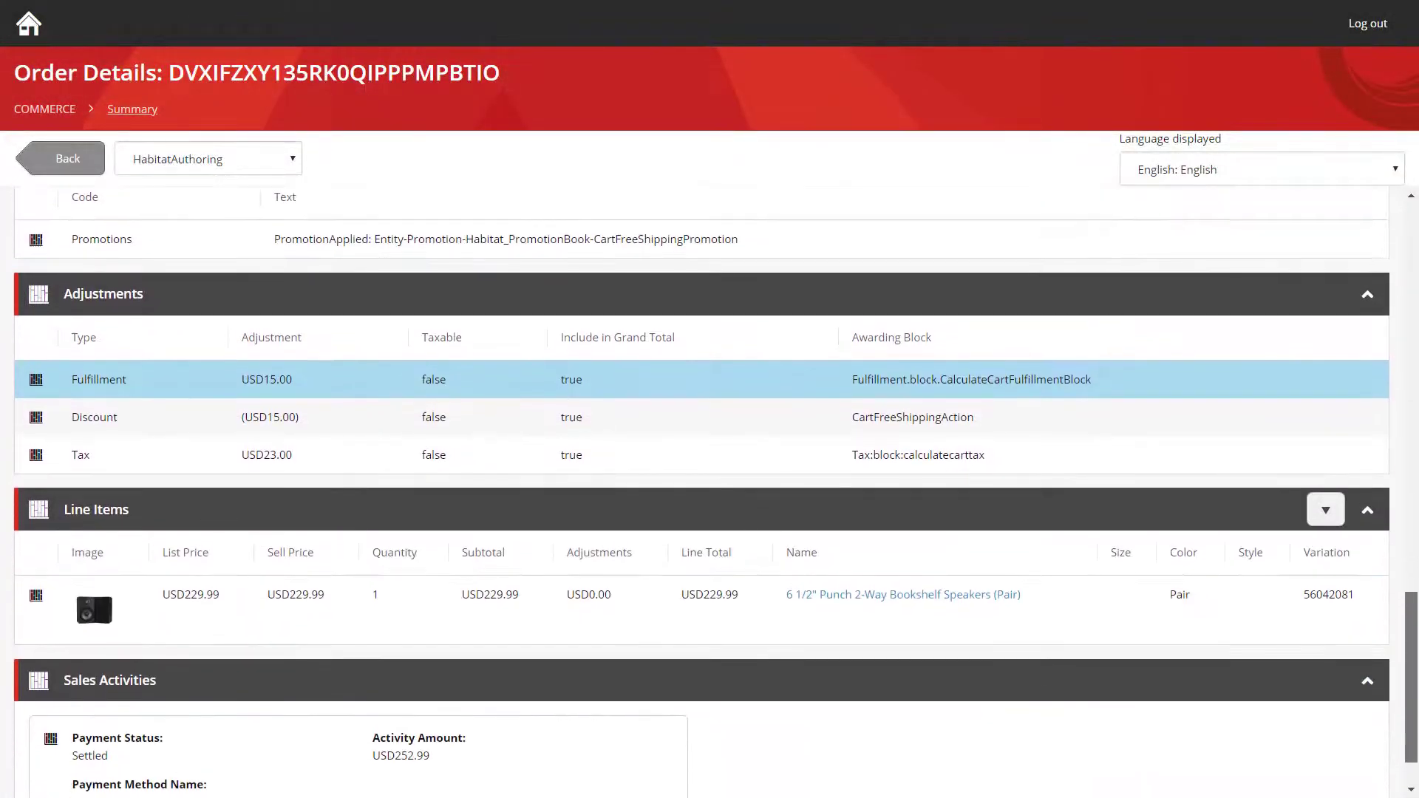
scroll(down, 3)
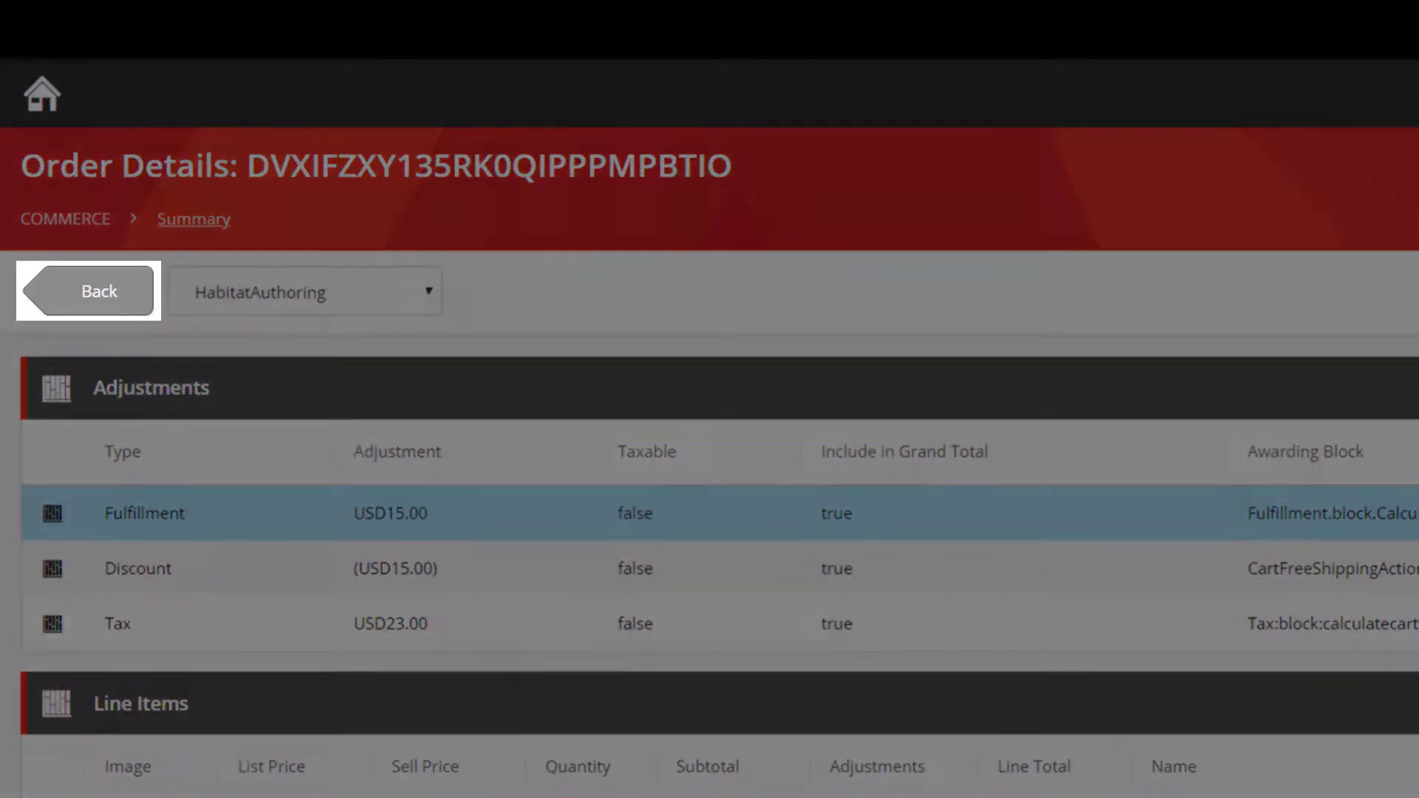
click(87, 291)
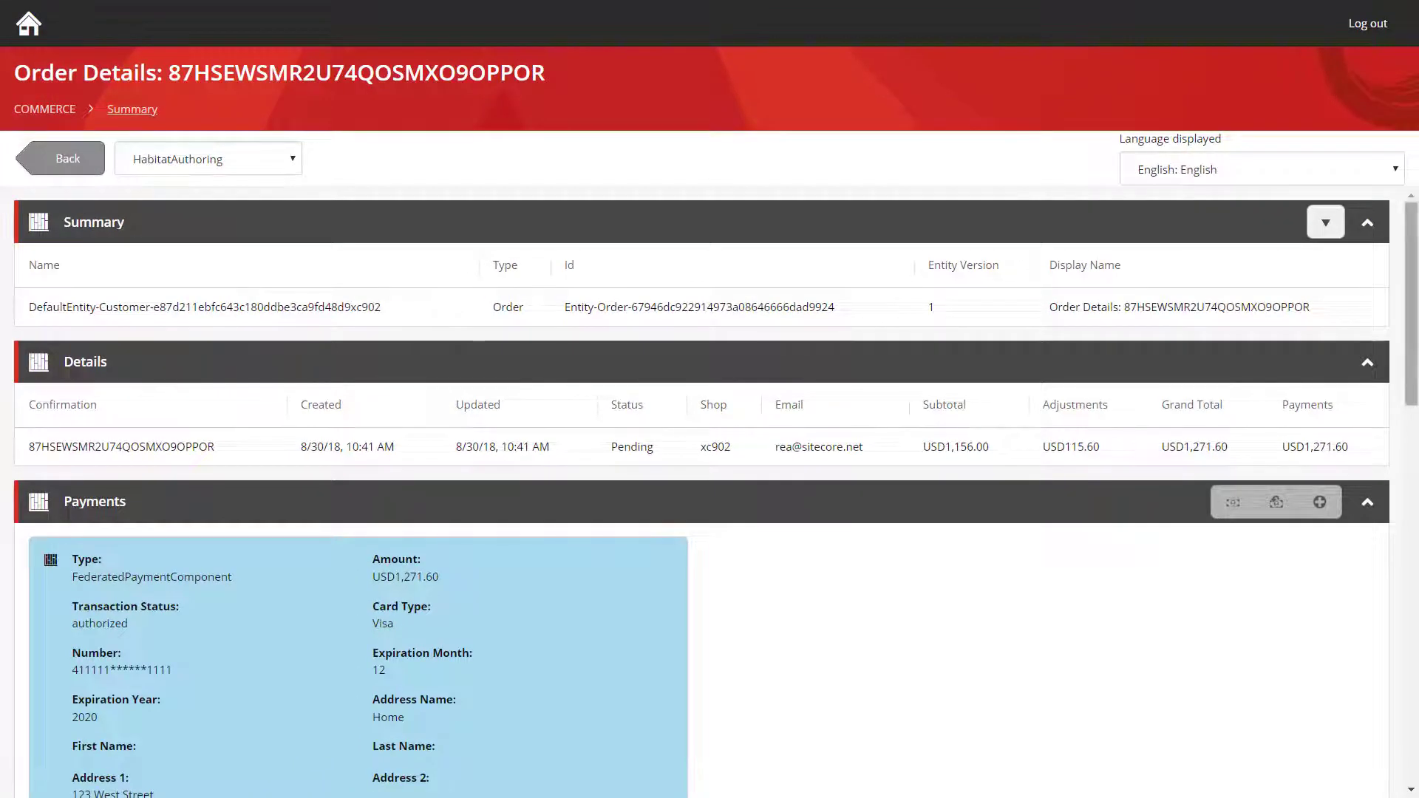
scroll(down, 3)
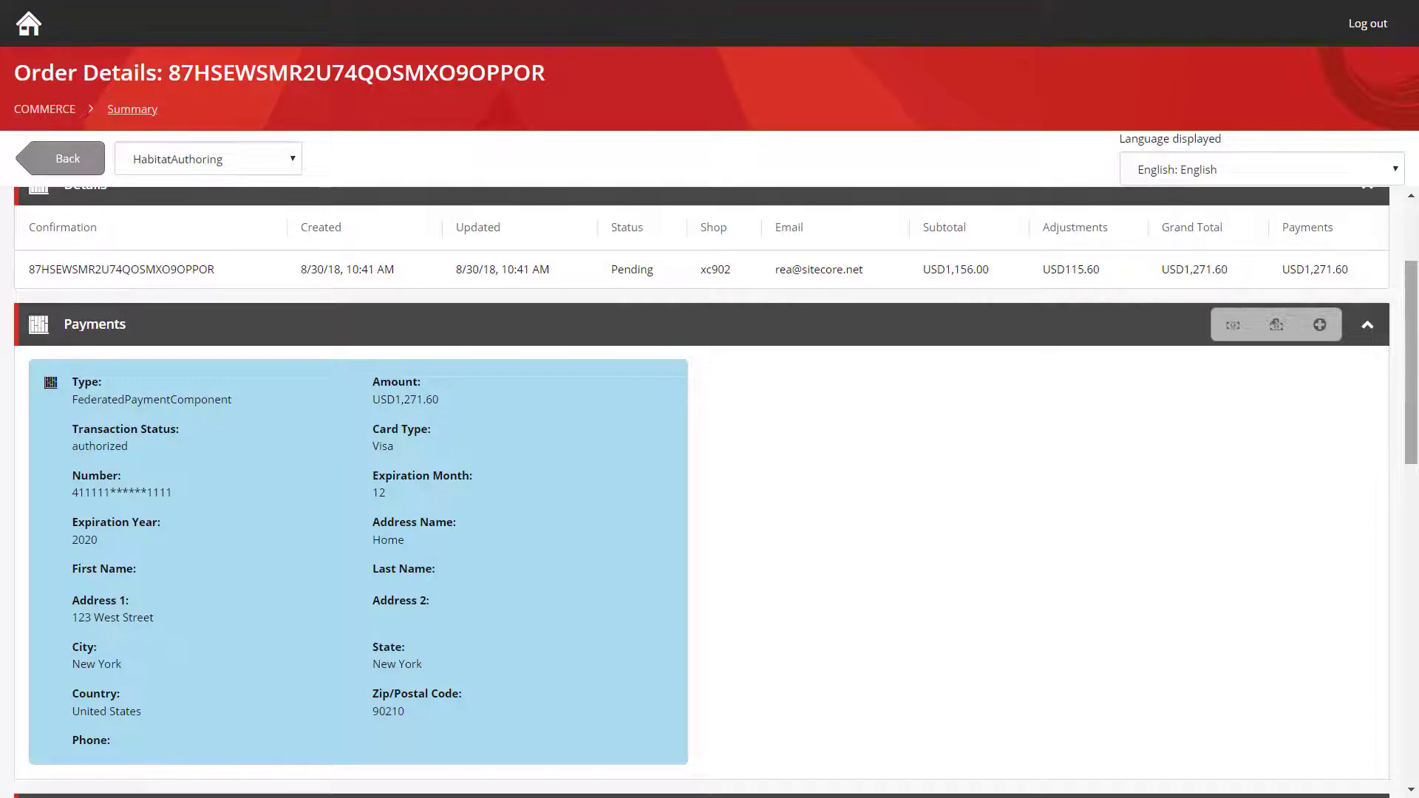
scroll(down, 3)
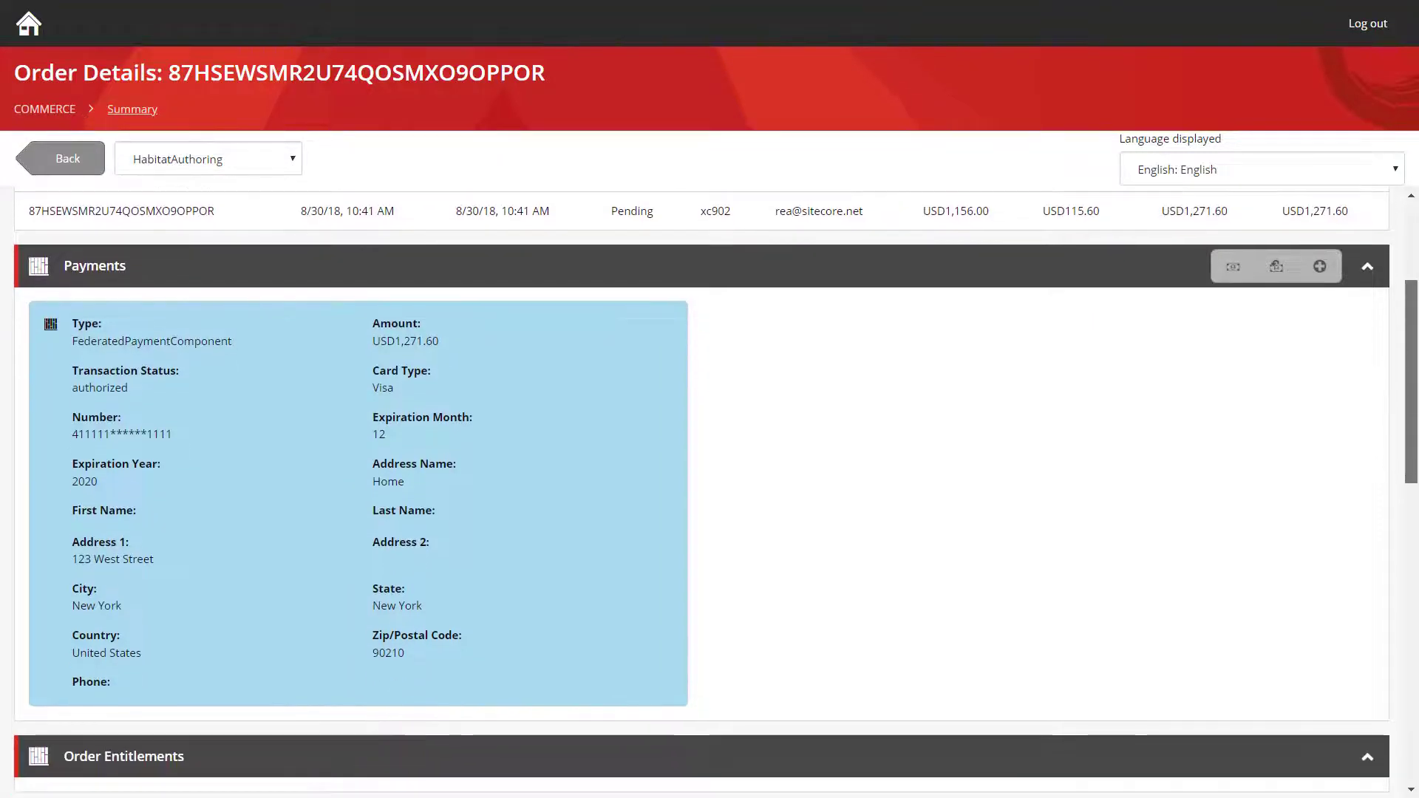
scroll(down, 3)
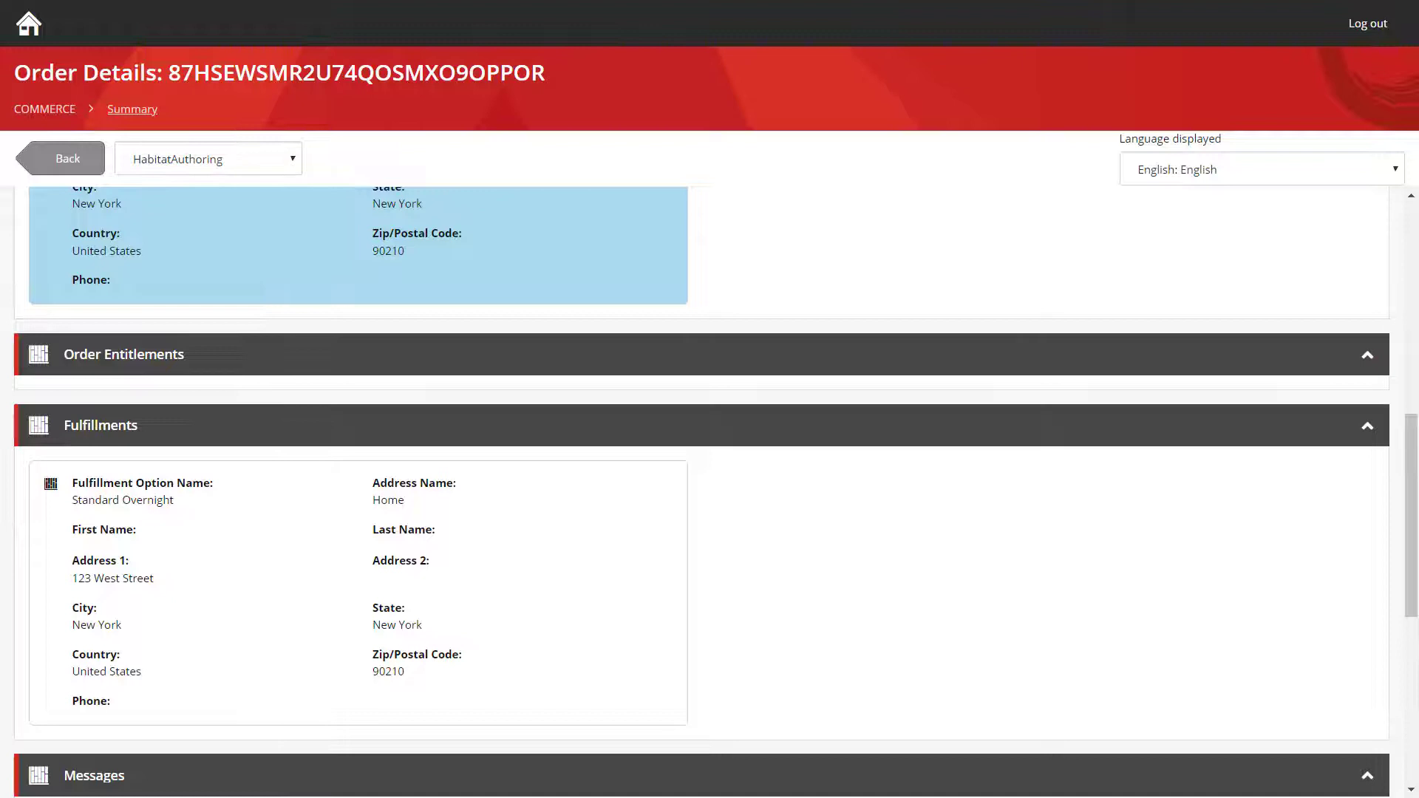
scroll(down, 3)
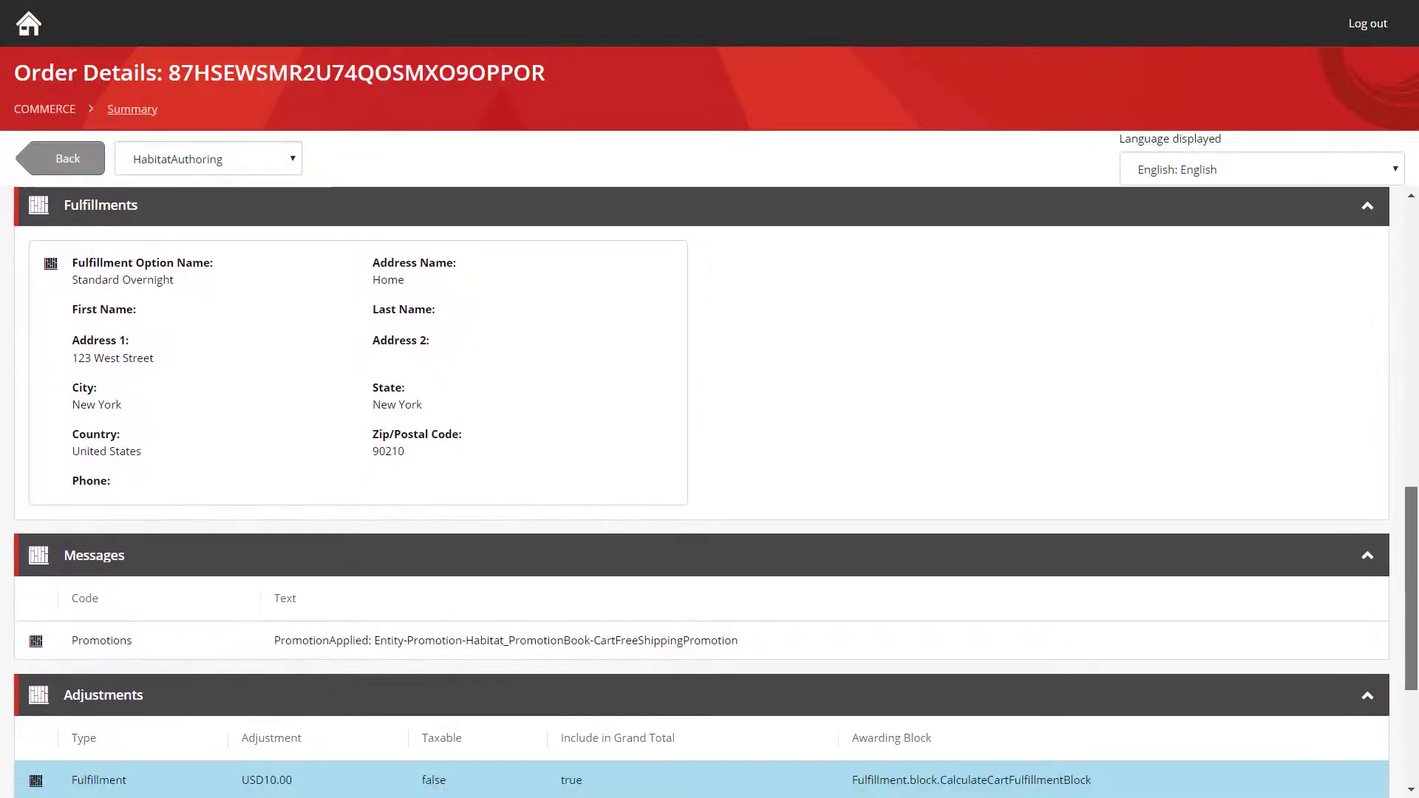
scroll(down, 3)
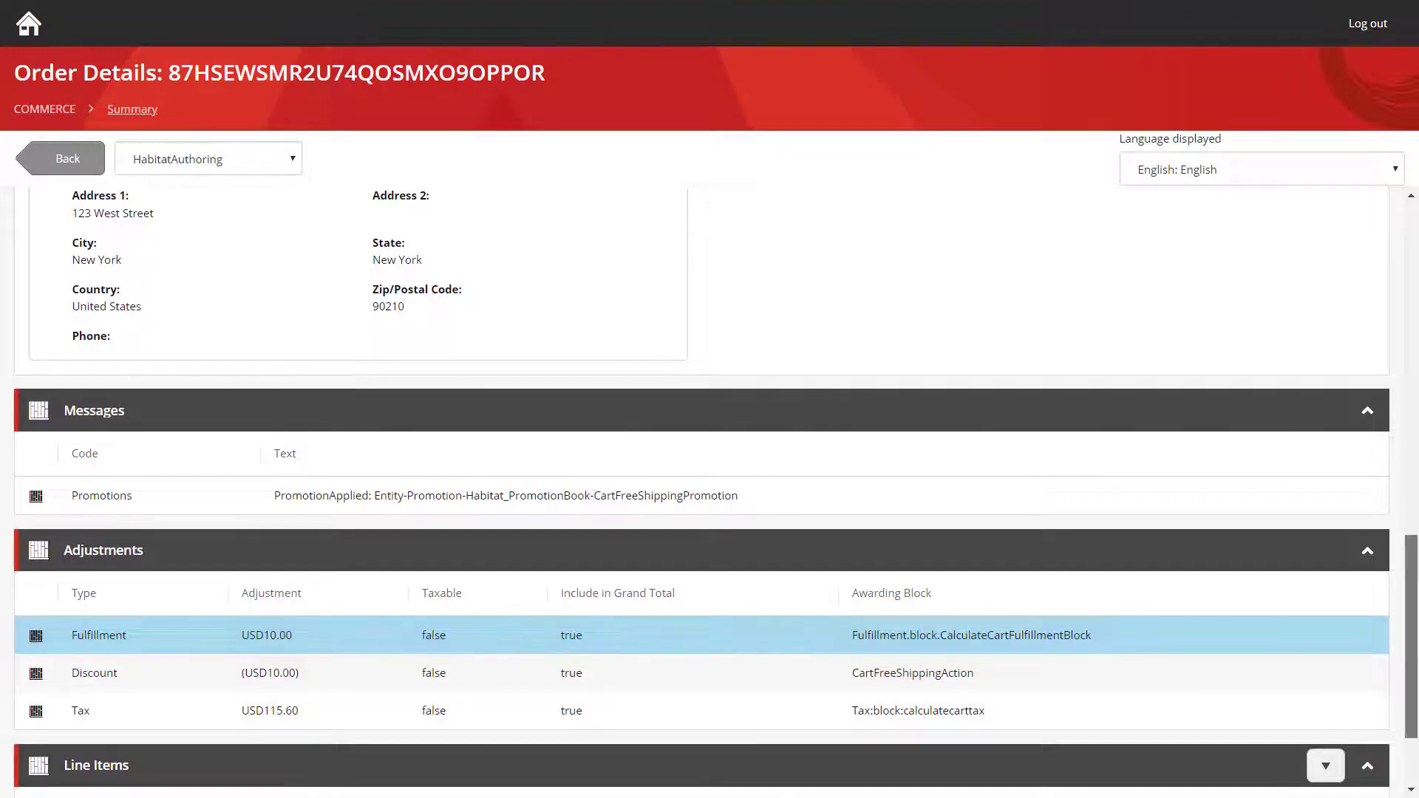
scroll(down, 3)
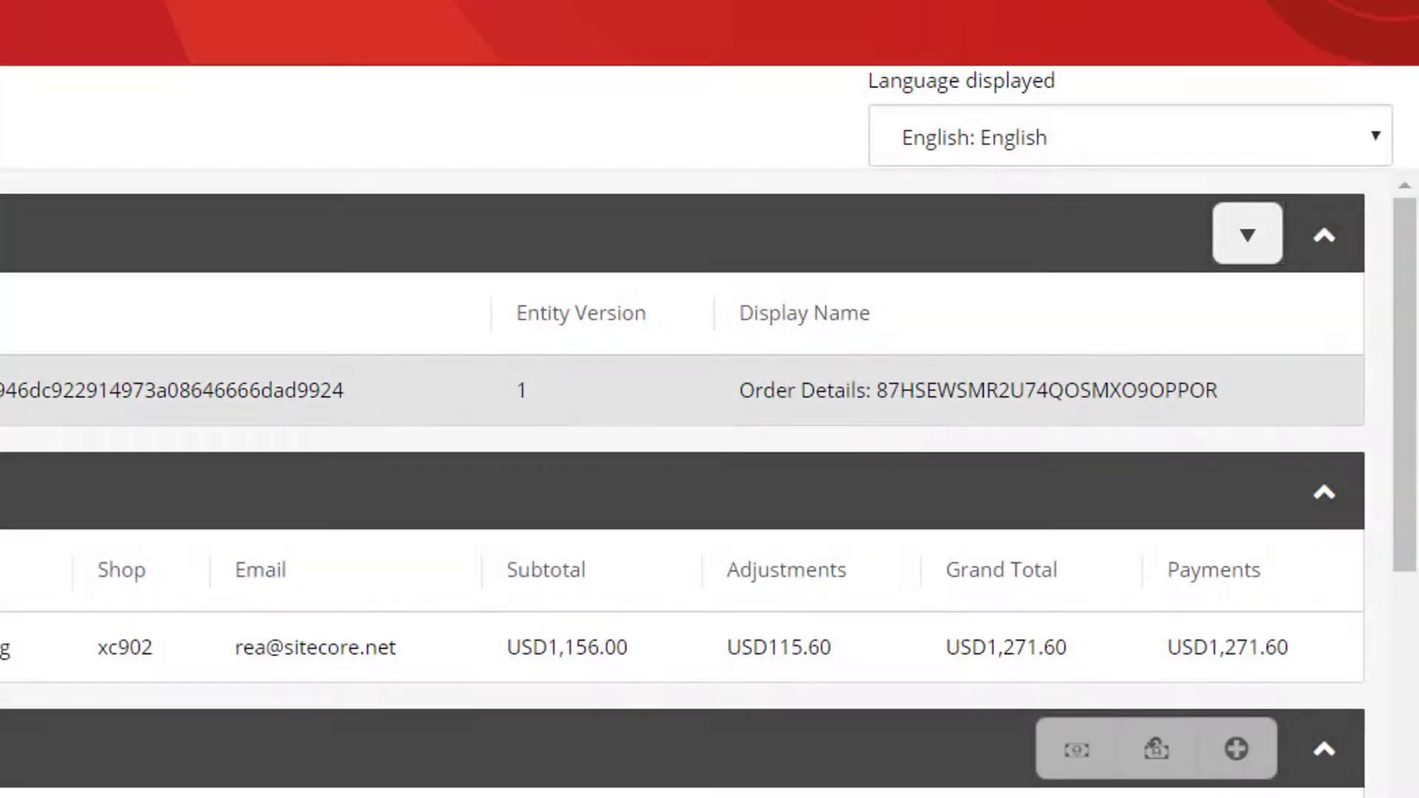
Place order 87HSEWSMR2U74QOSMXO9OPPOR on hold via Hold Order, confirming the dialog
click(1248, 234)
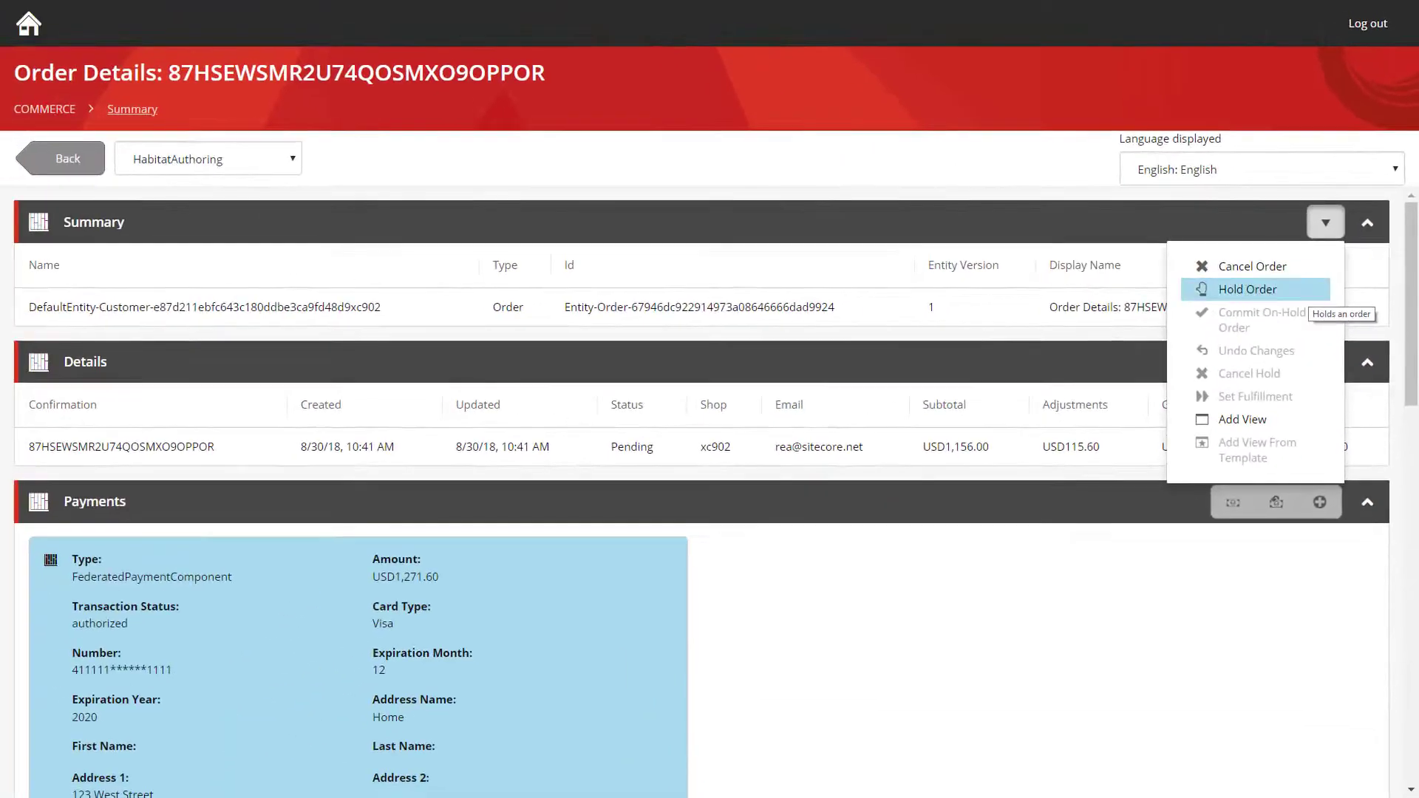
click(1246, 289)
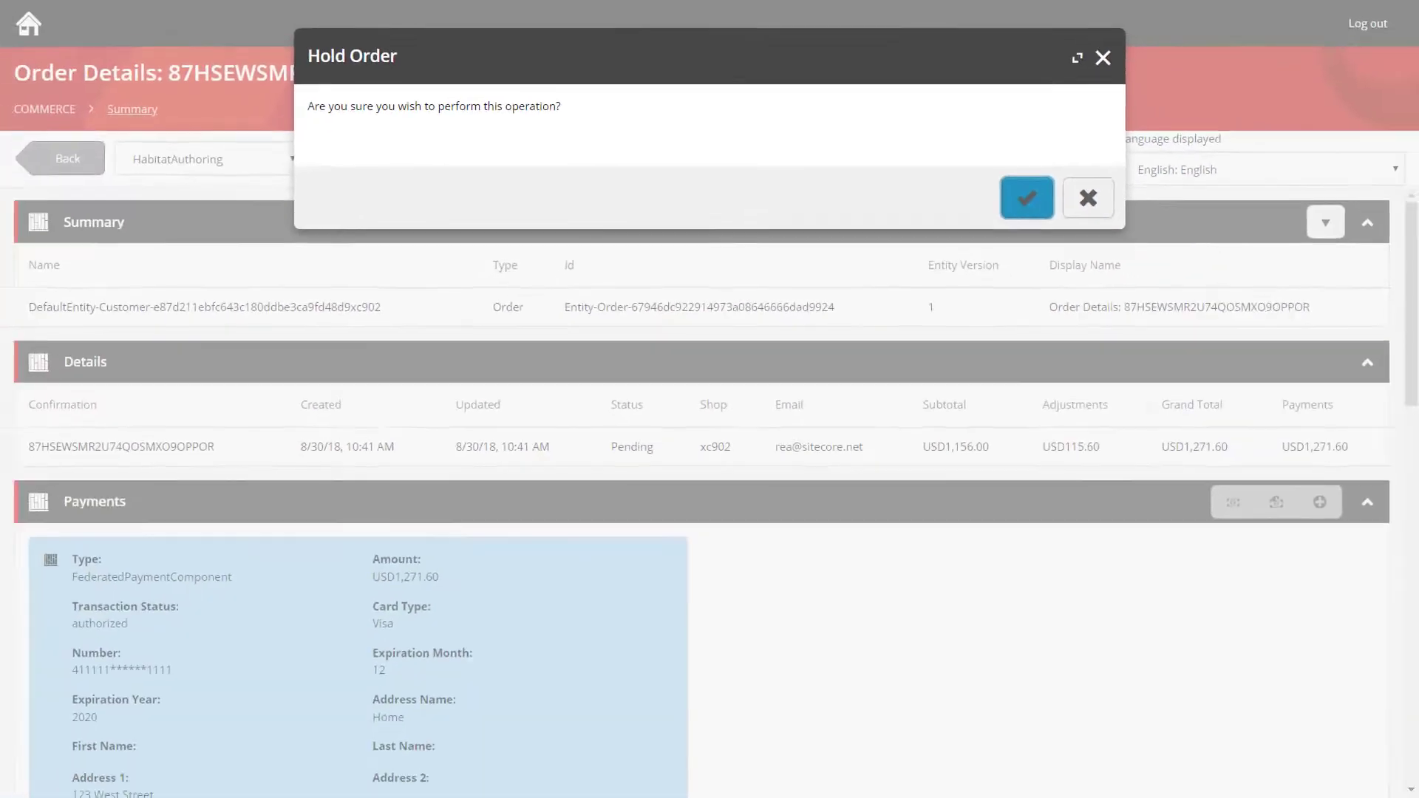
click(1026, 198)
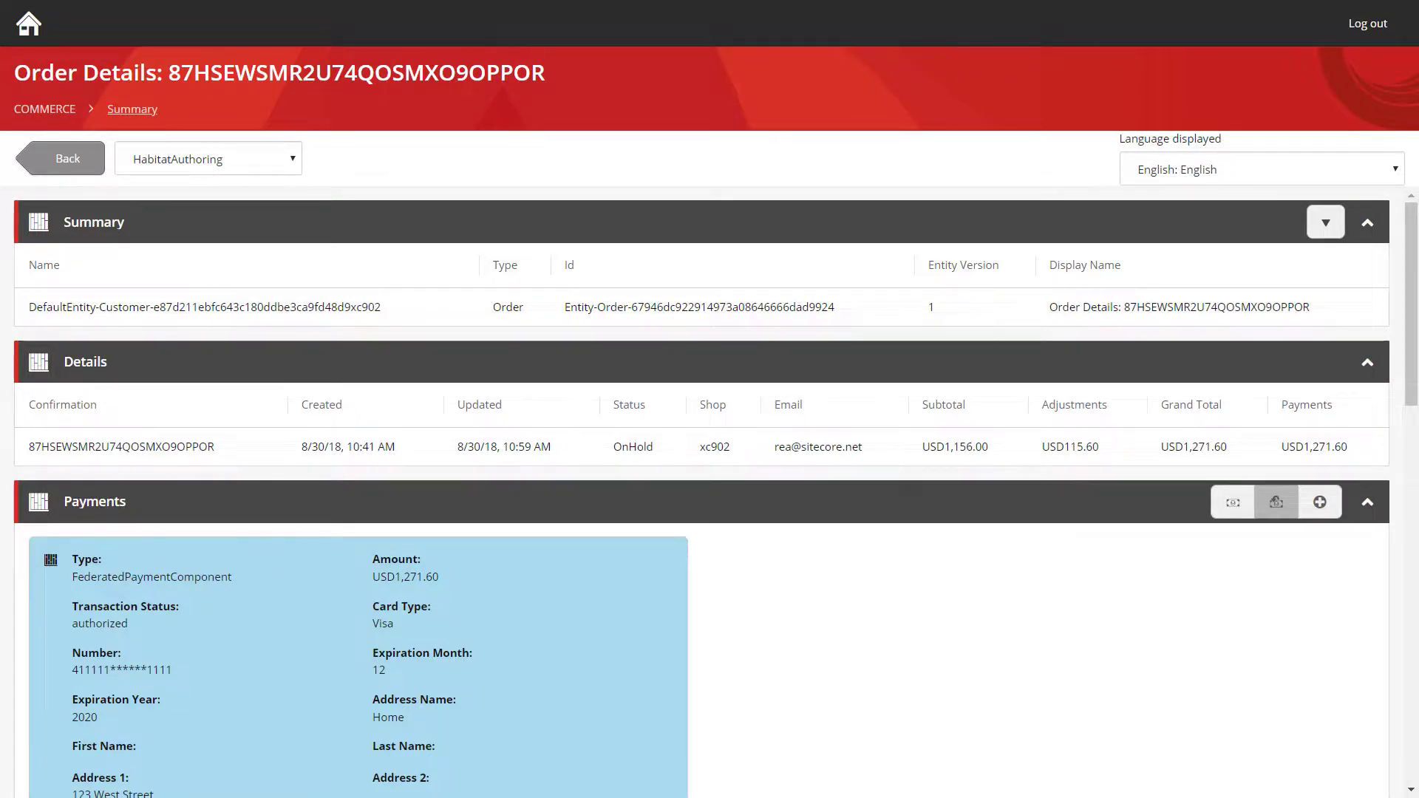
Commit the on-hold order so its status returns to Pending
click(1325, 220)
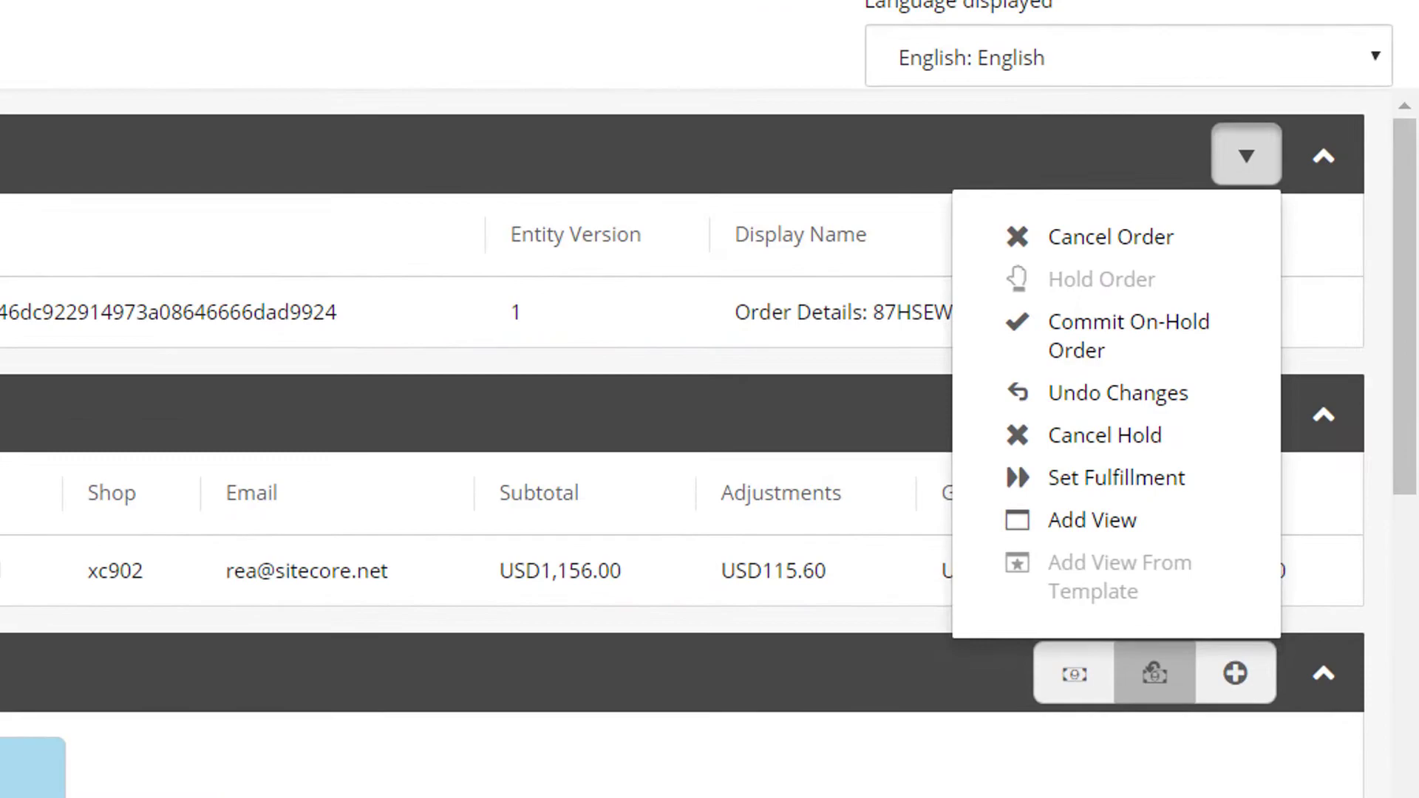
click(1128, 334)
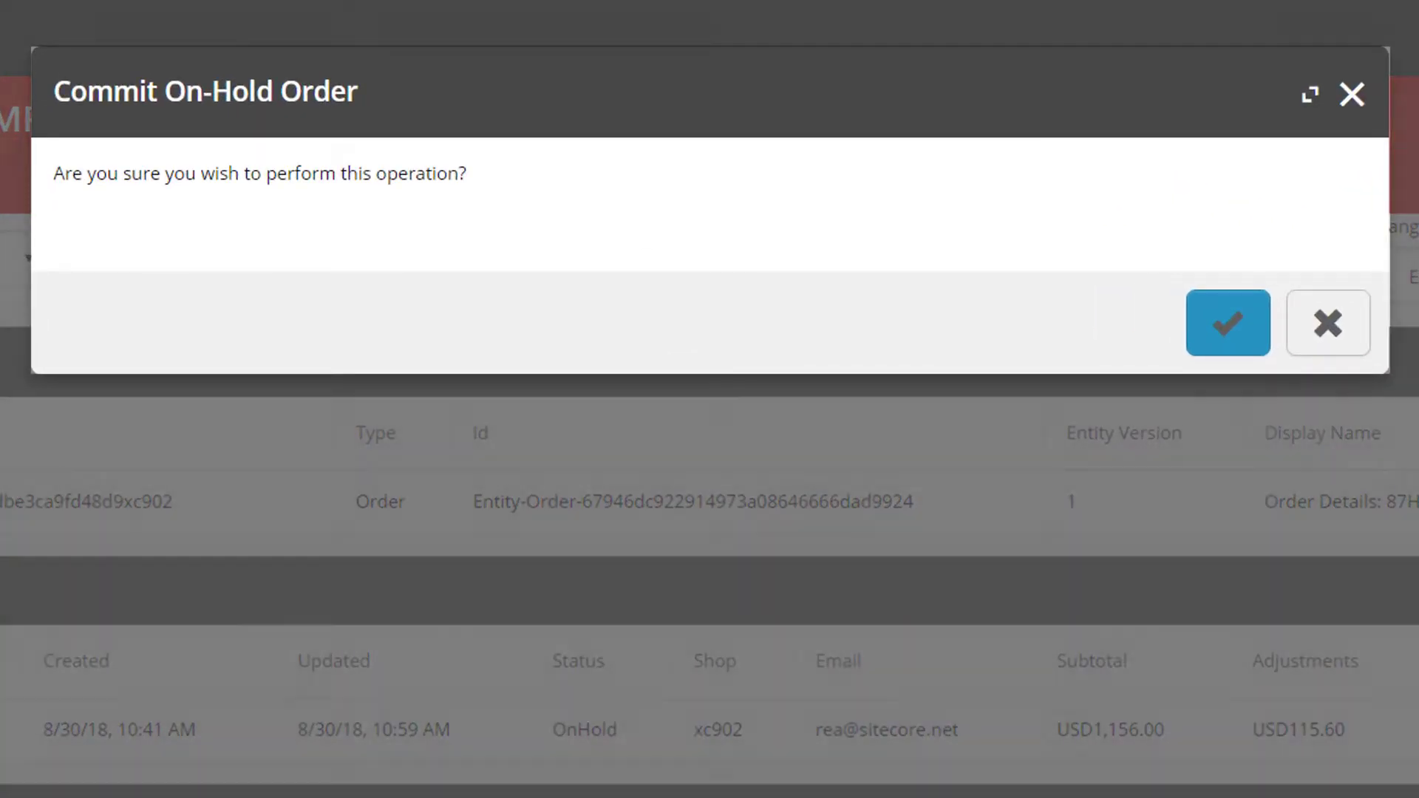
click(1227, 323)
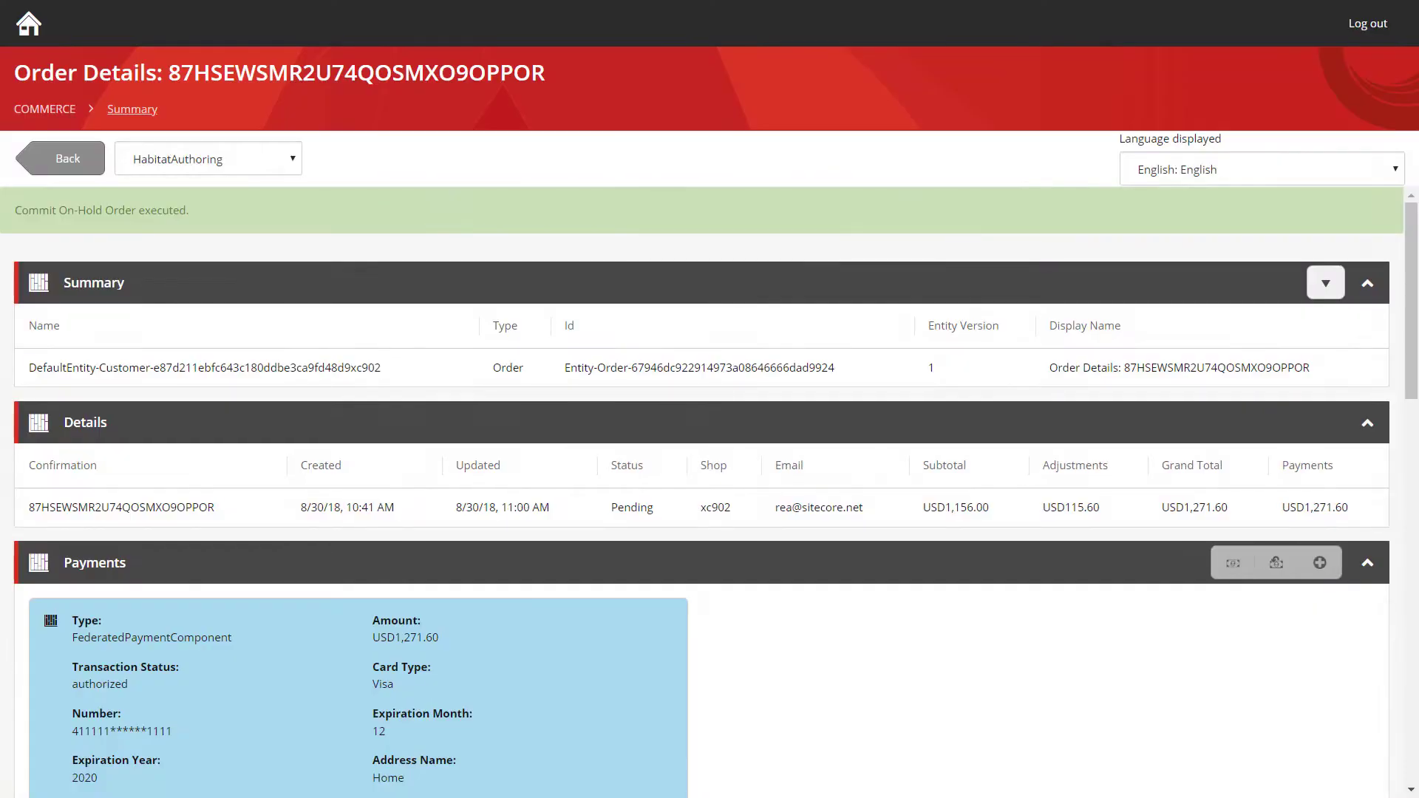